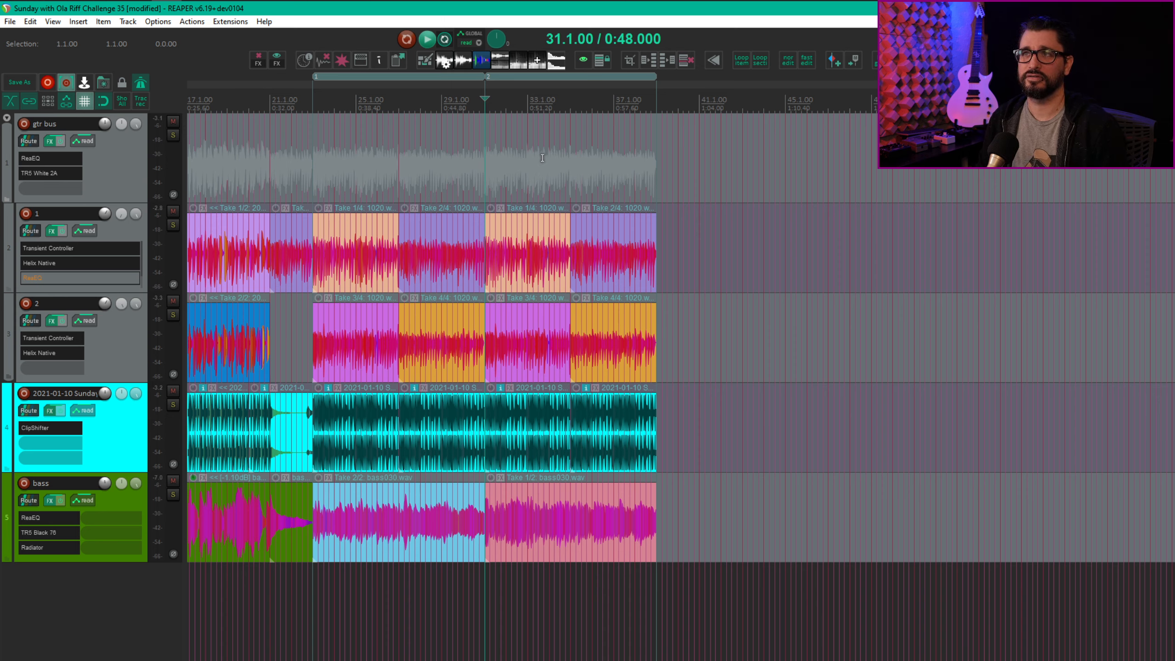
Step: Reveal the master track and show its Playrate automation envelope lane
{"action": "left_click", "coordinate": [53, 21]}
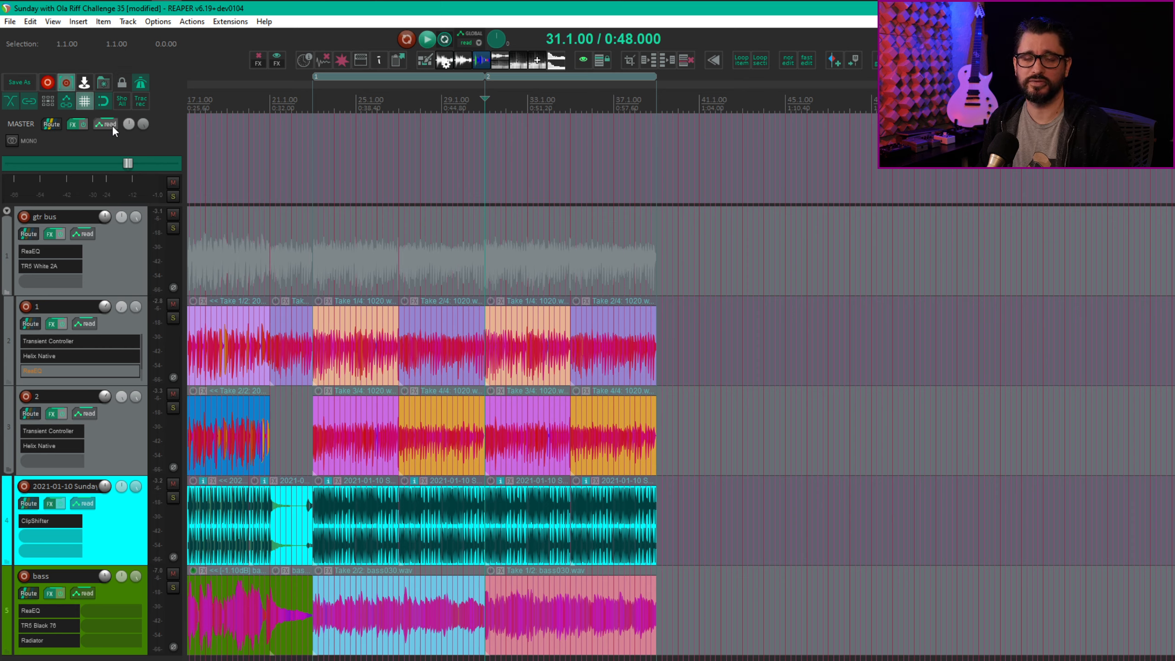
{"action": "left_click", "coordinate": [105, 123]}
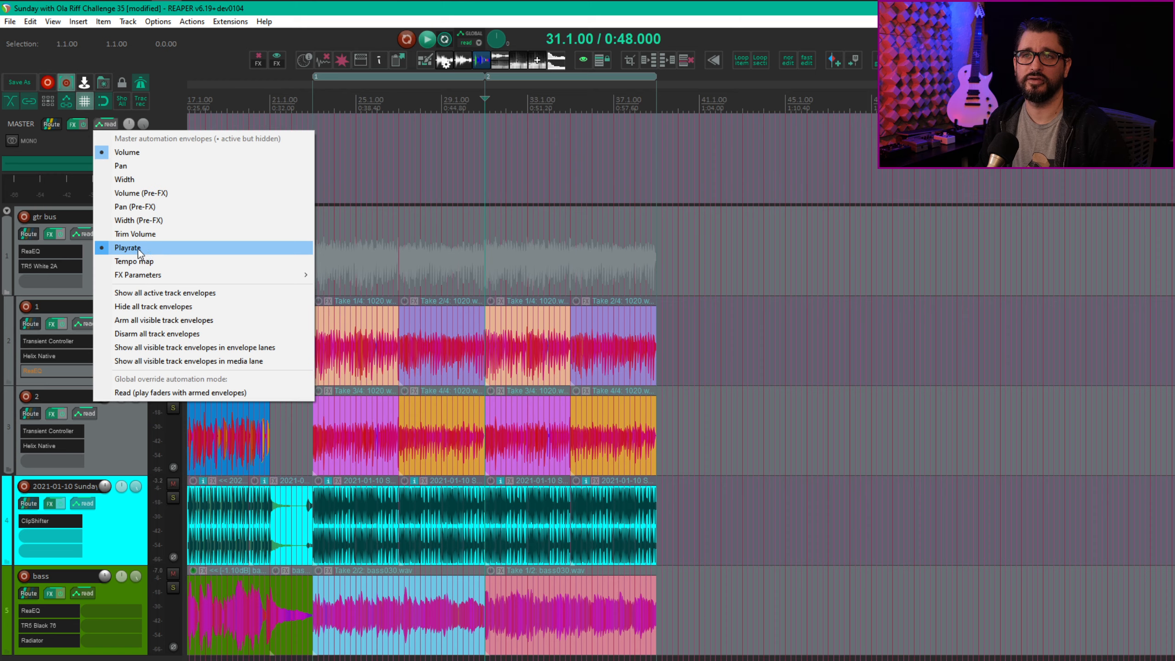
{"action": "left_click", "coordinate": [129, 247]}
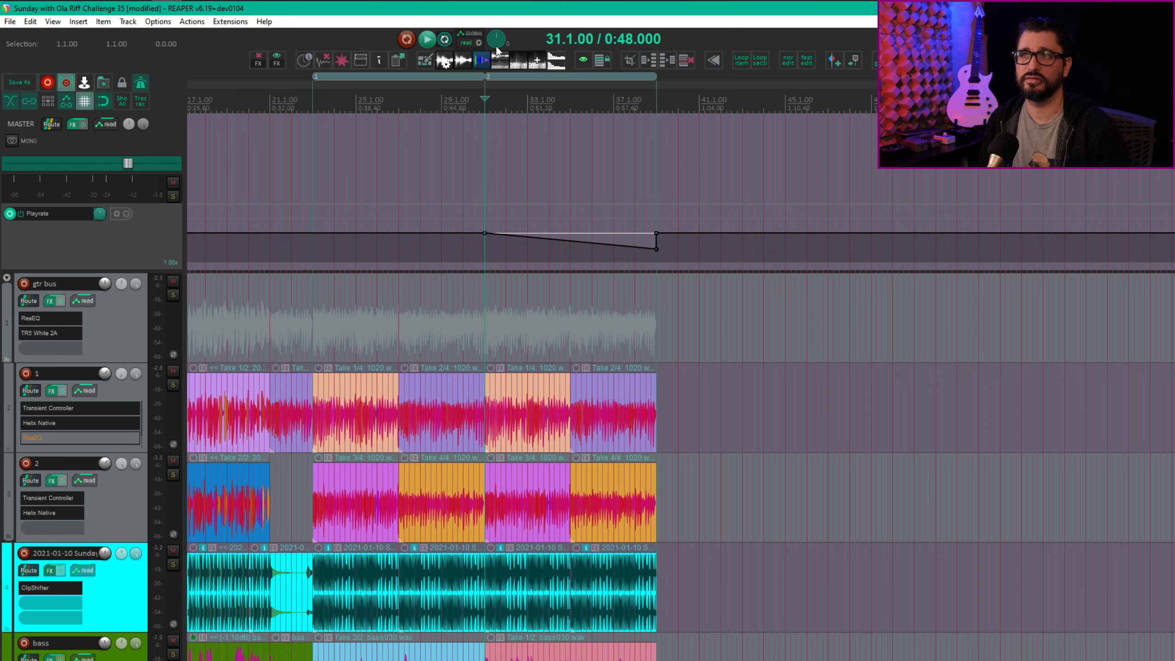
{"action": "mouse_move", "coordinate": [501, 45]}
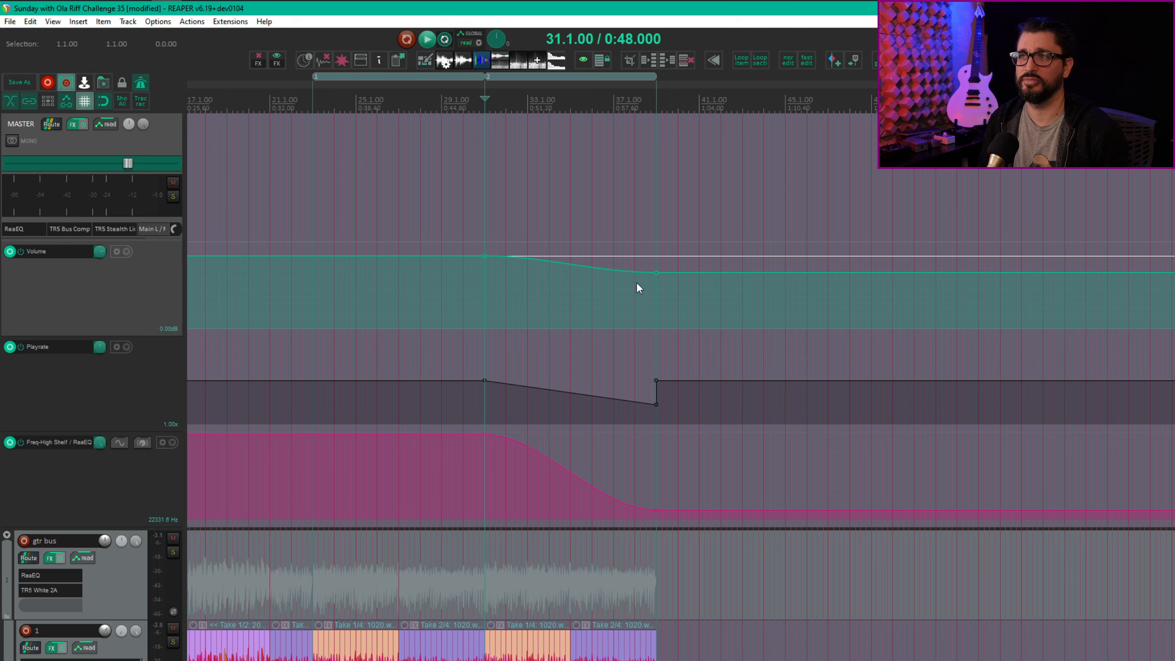
{"action": "mouse_move", "coordinate": [653, 272]}
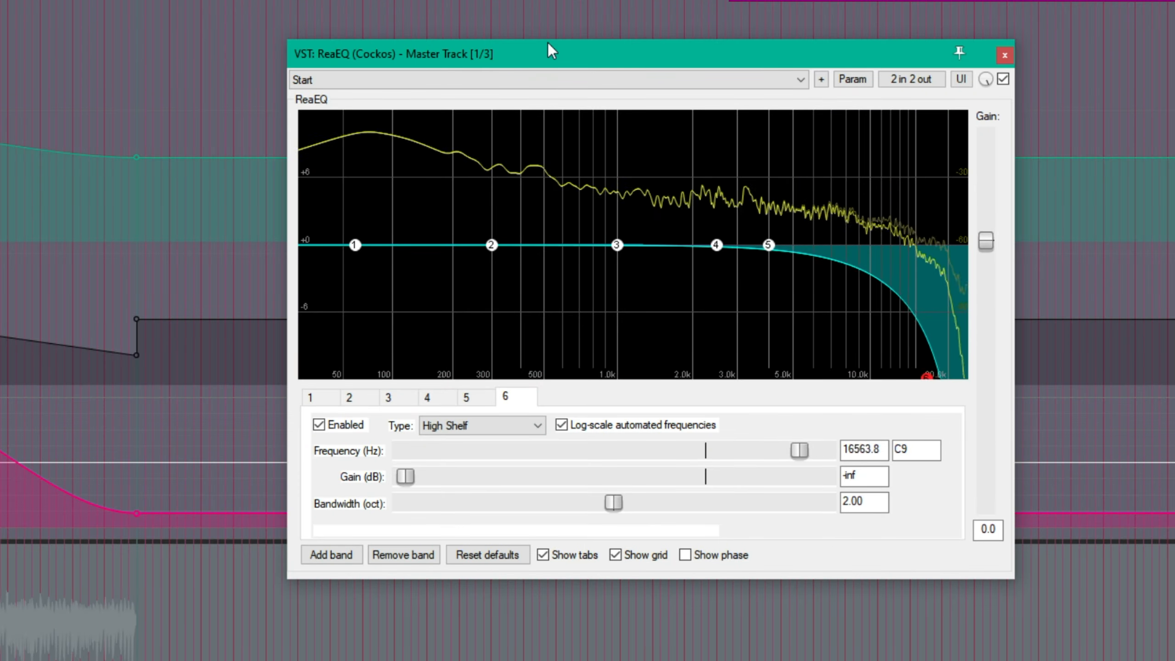
Step: Sweep the ReaEQ high-shelf frequency down from about 16.5 kHz toward 220 Hz during the ending
{"action": "left_click_drag", "start_coordinate": [798, 450], "coordinate": [746, 450]}
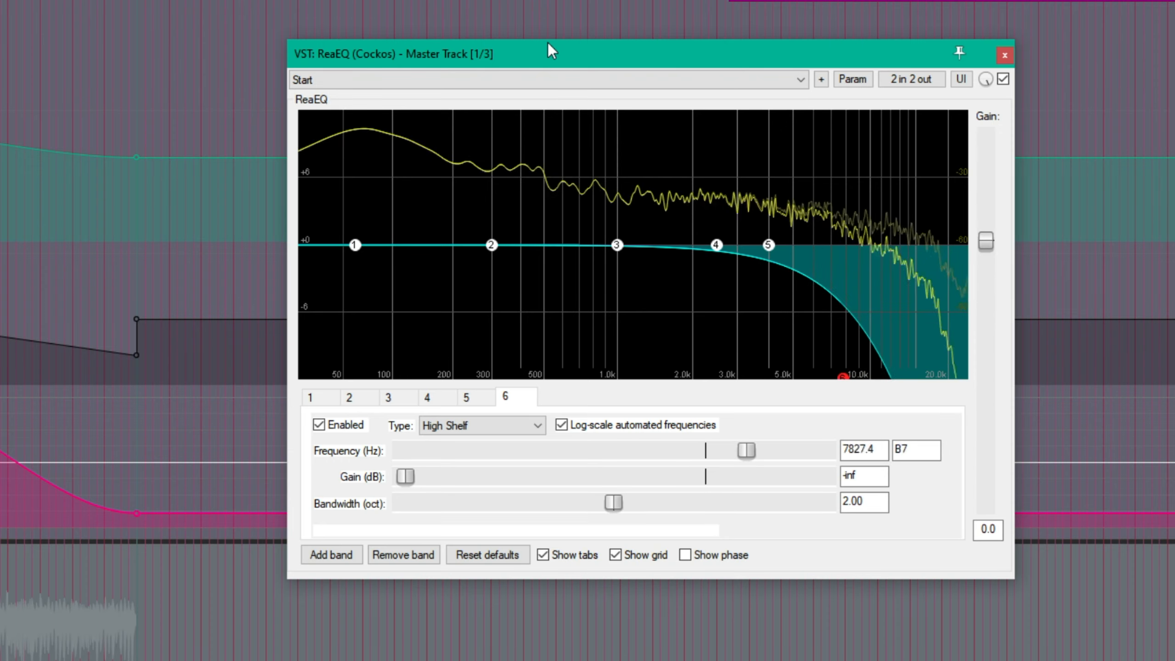
{"action": "left_click_drag", "start_coordinate": [745, 450], "coordinate": [680, 450]}
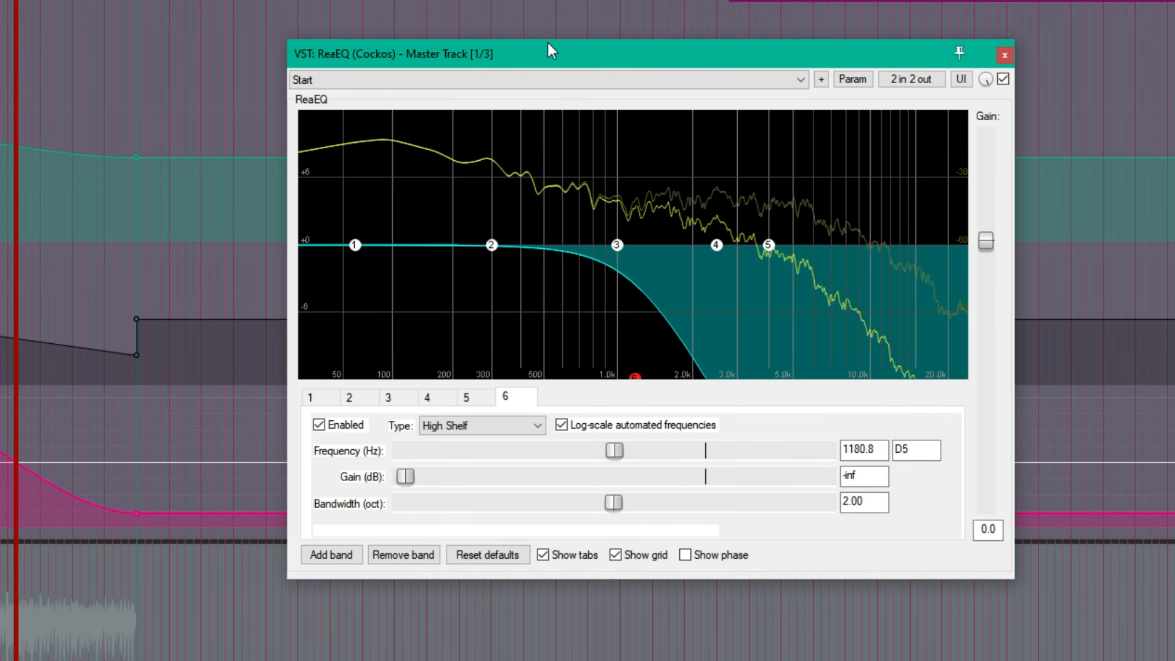
{"action": "left_click_drag", "start_coordinate": [614, 450], "coordinate": [555, 451]}
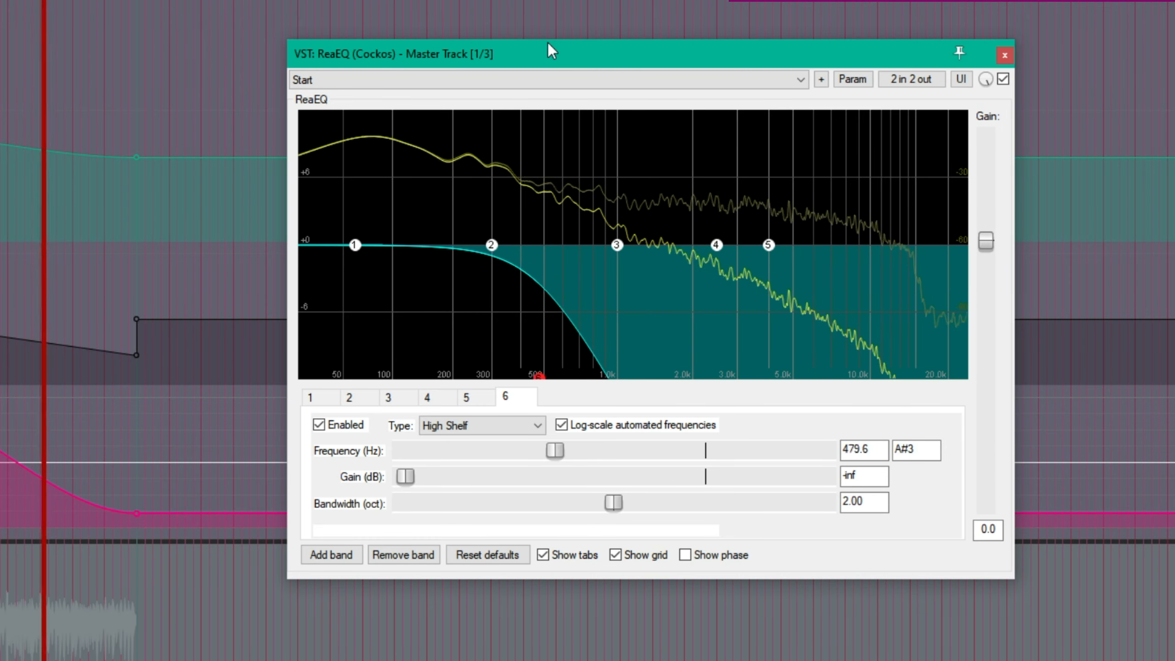
{"action": "left_click_drag", "start_coordinate": [554, 450], "coordinate": [506, 450]}
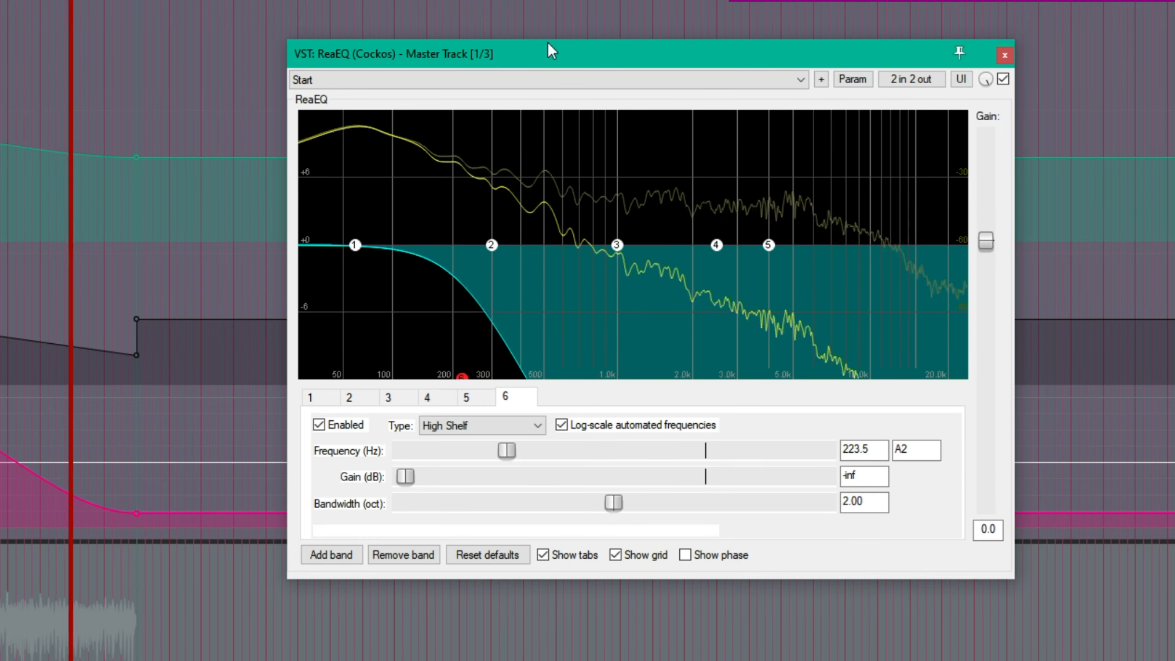
{"action": "left_click_drag", "start_coordinate": [507, 450], "coordinate": [470, 450]}
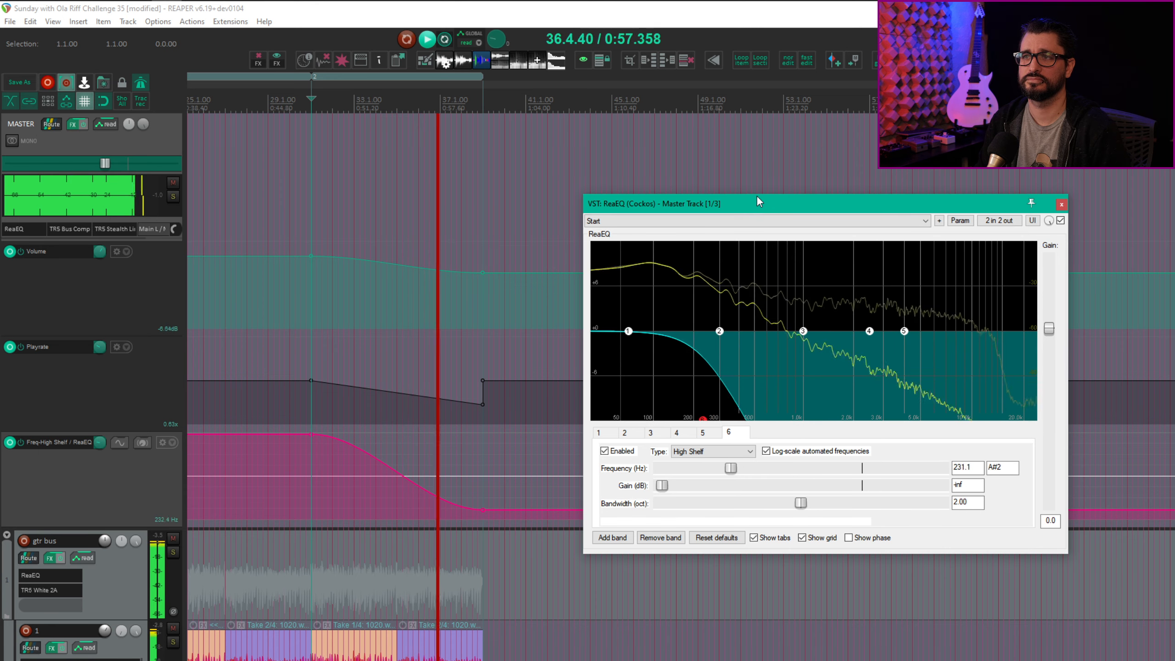
{"action": "left_click_drag", "start_coordinate": [731, 468], "coordinate": [707, 468]}
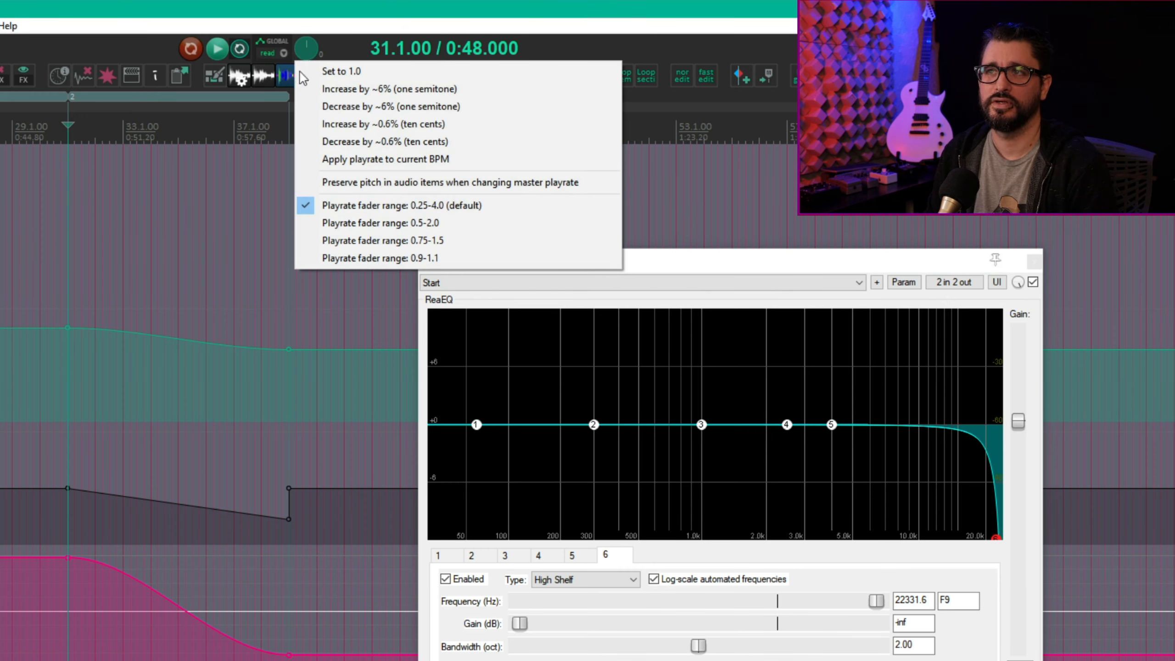
{"action": "mouse_move", "coordinate": [357, 182]}
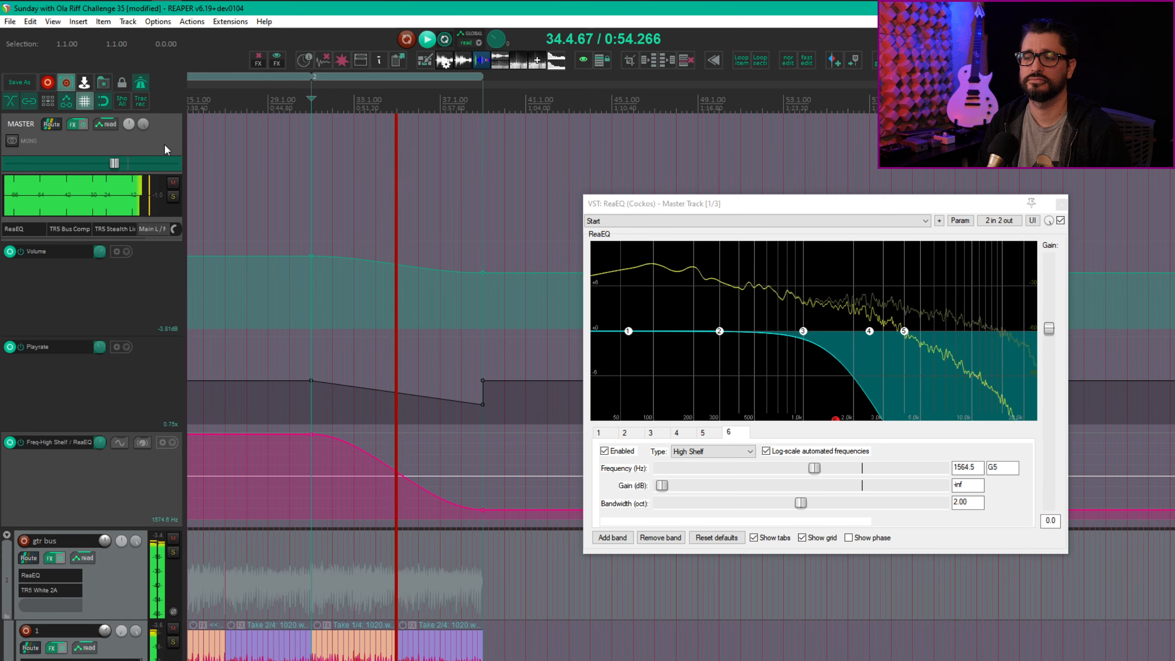
Step: Preview the ending slowdown again, the high shelf returning to about 22.3 kHz on stop
{"action": "left_click_drag", "start_coordinate": [813, 468], "coordinate": [772, 468]}
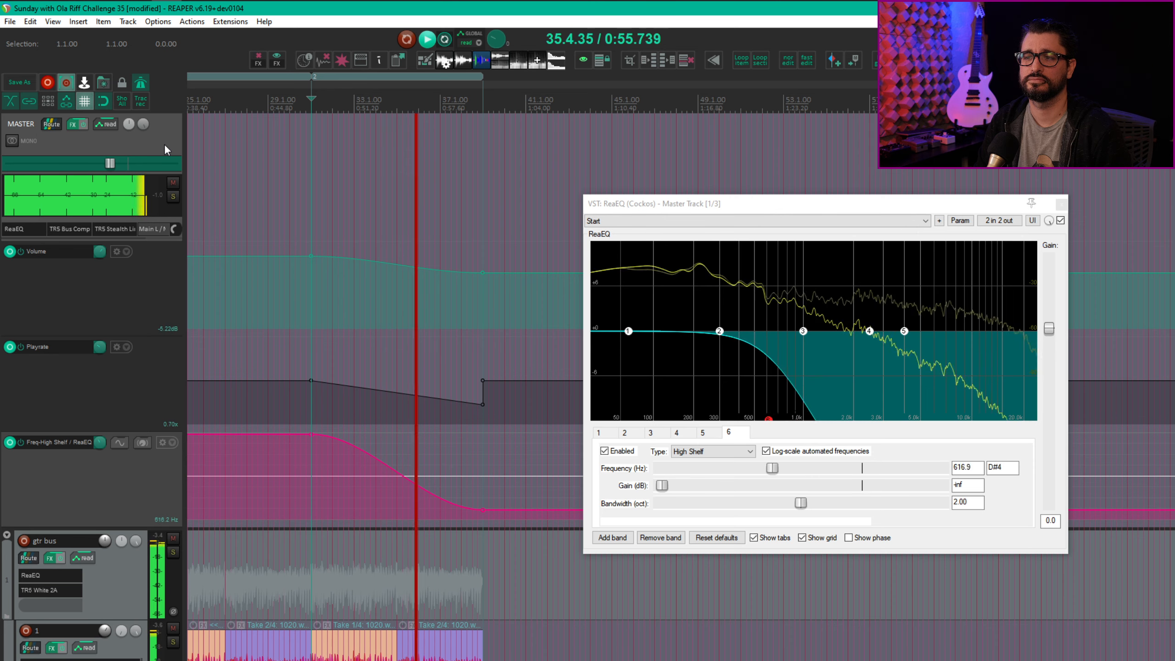
{"action": "left_click_drag", "start_coordinate": [772, 467], "coordinate": [738, 467]}
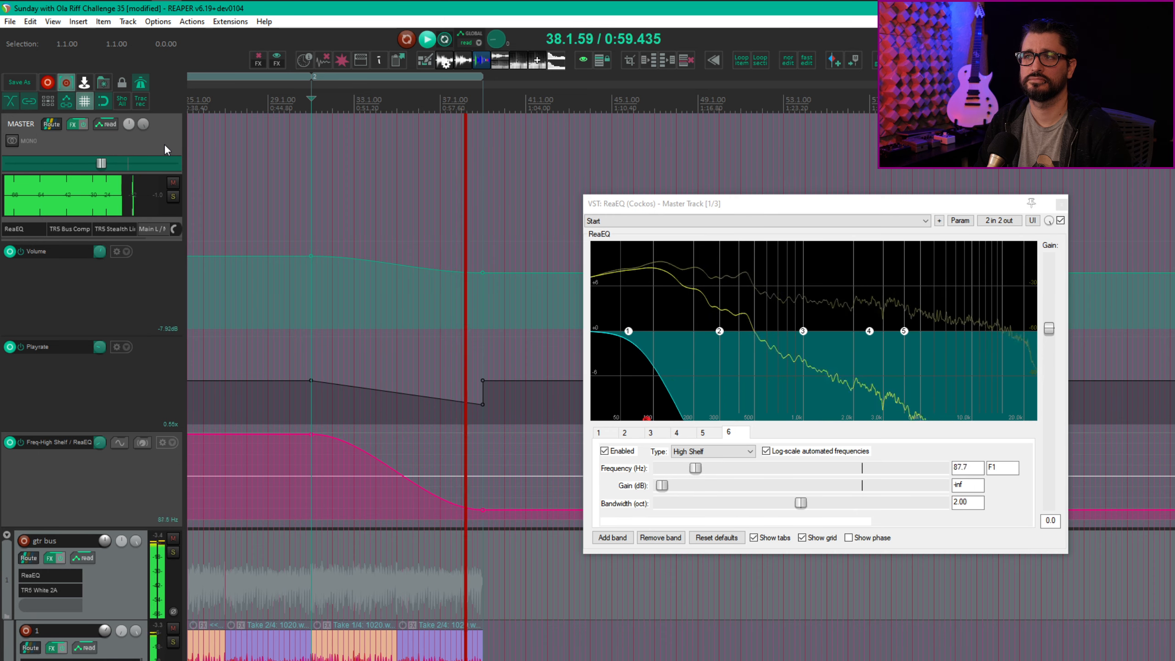
{"action": "left_click_drag", "start_coordinate": [694, 467], "coordinate": [688, 468]}
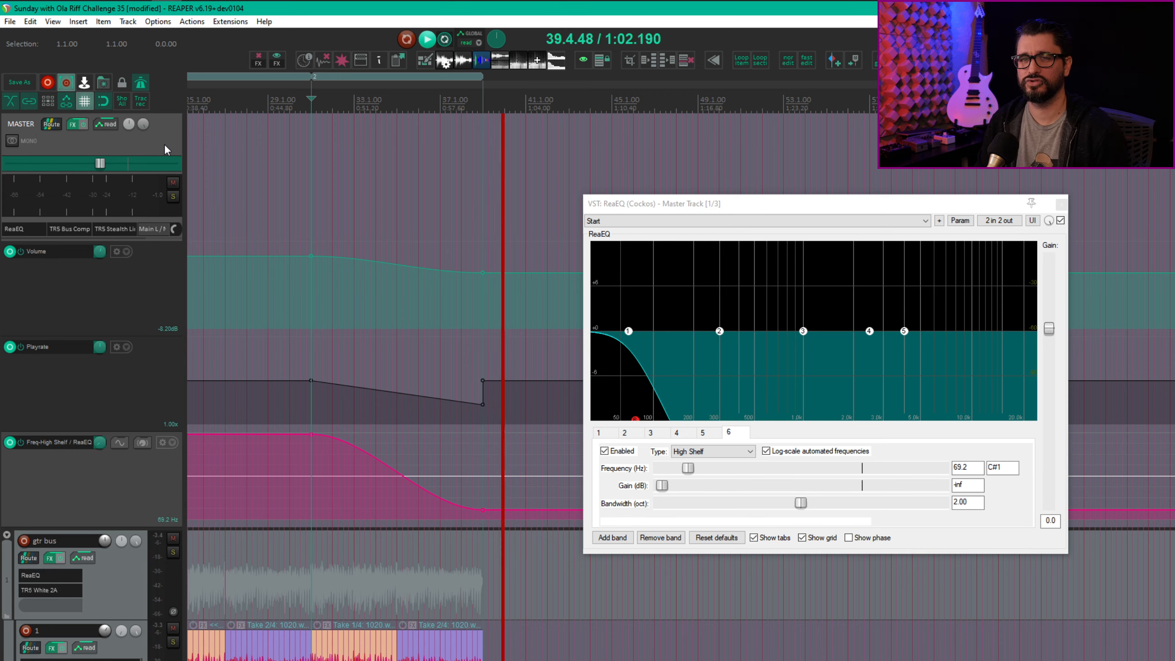
{"action": "left_click_drag", "start_coordinate": [688, 468], "coordinate": [938, 467]}
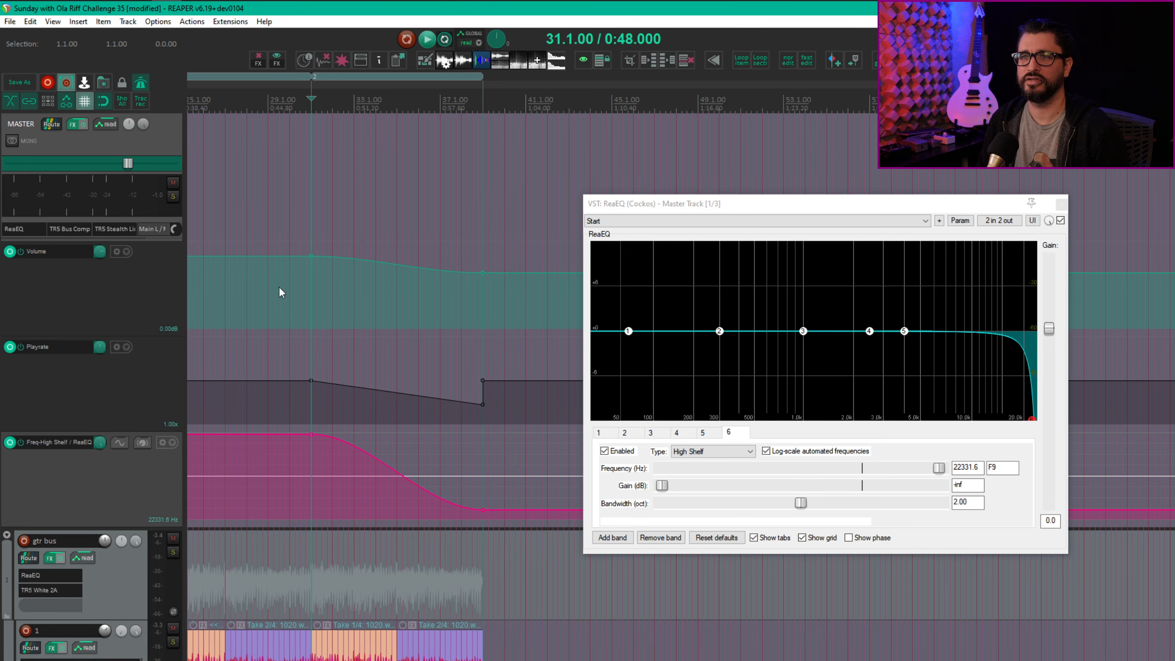
{"action": "mouse_move", "coordinate": [375, 456]}
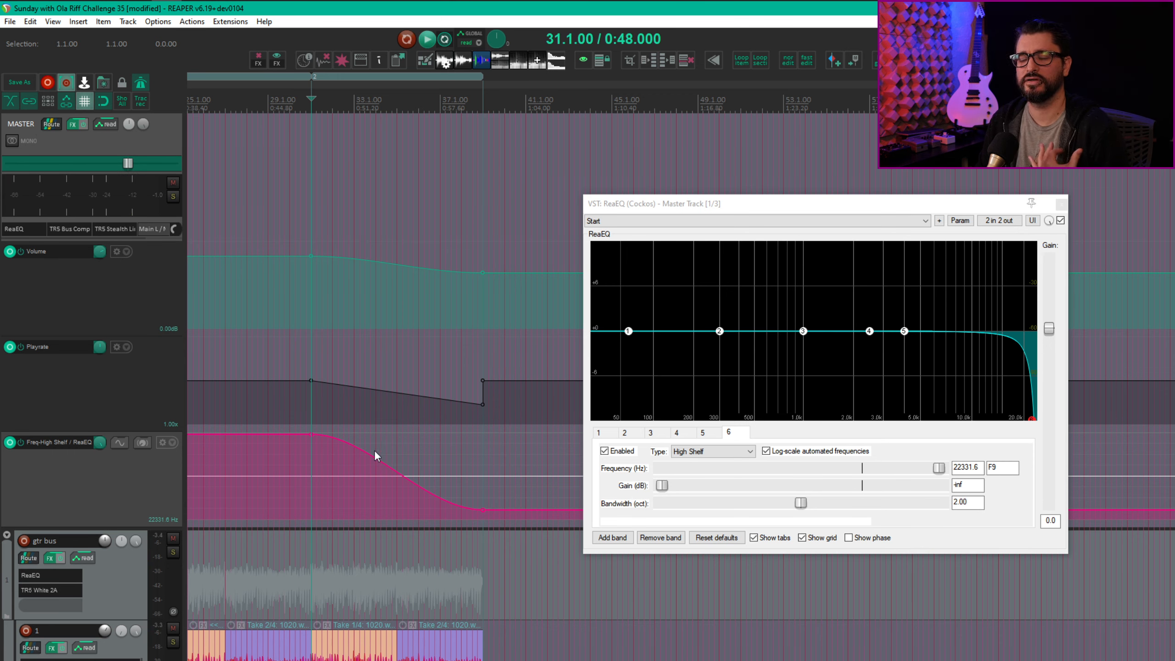
{"action": "mouse_move", "coordinate": [109, 468]}
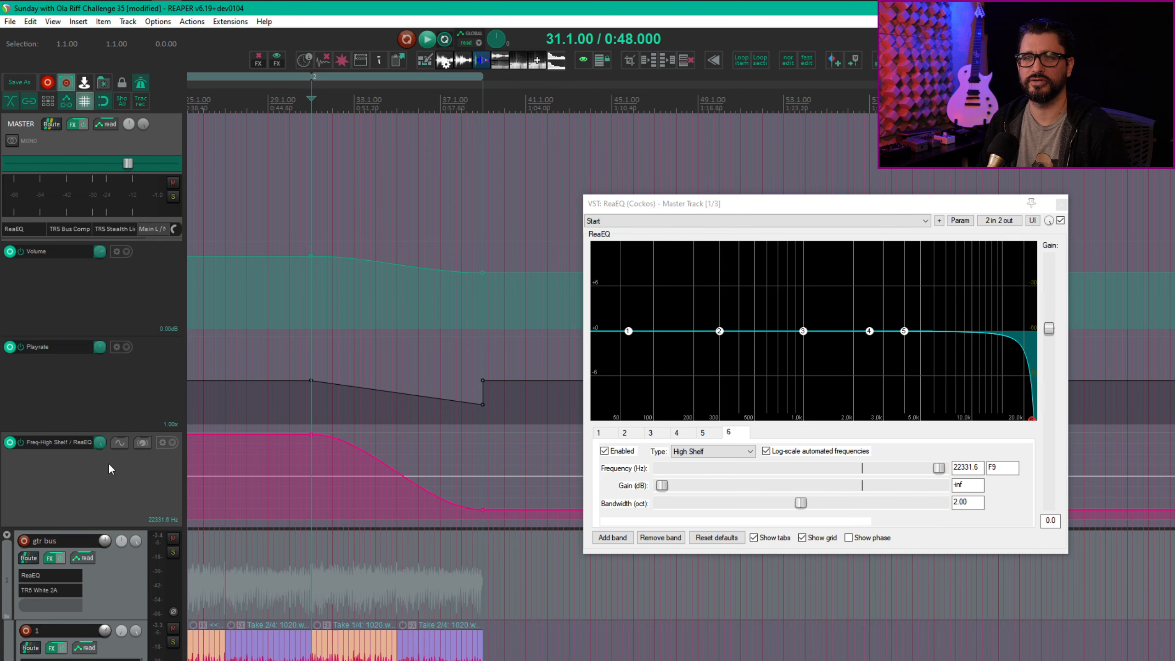
Step: Bypass the Freq-High Shelf / ReaEQ envelope on the master track
{"action": "left_click", "coordinate": [10, 442]}
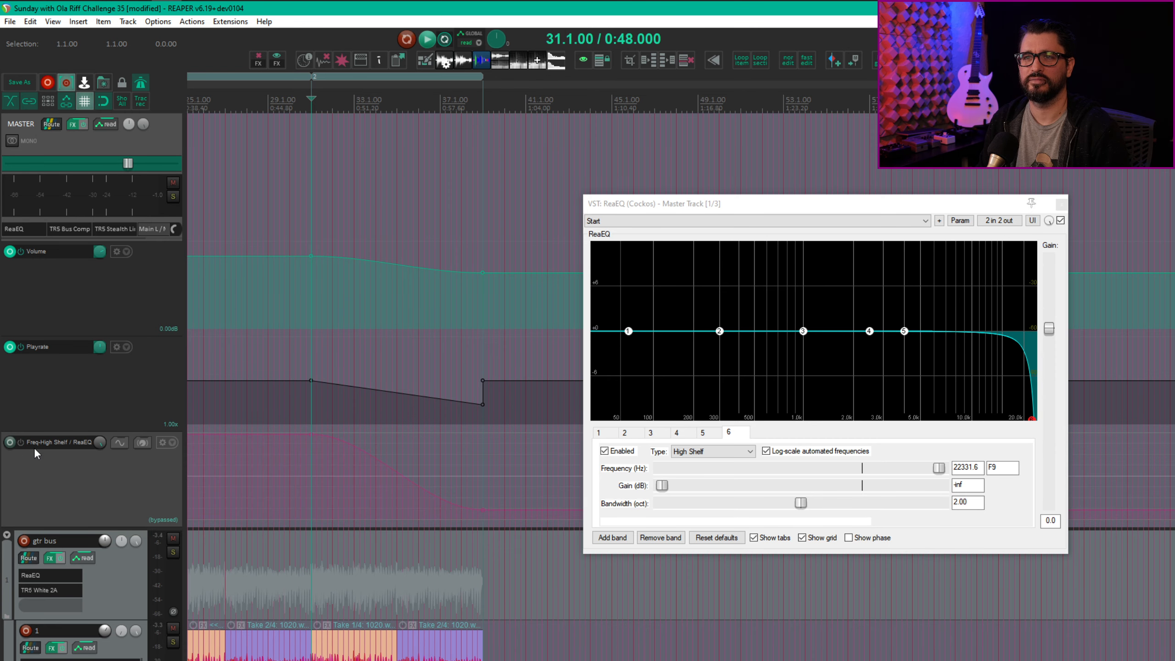